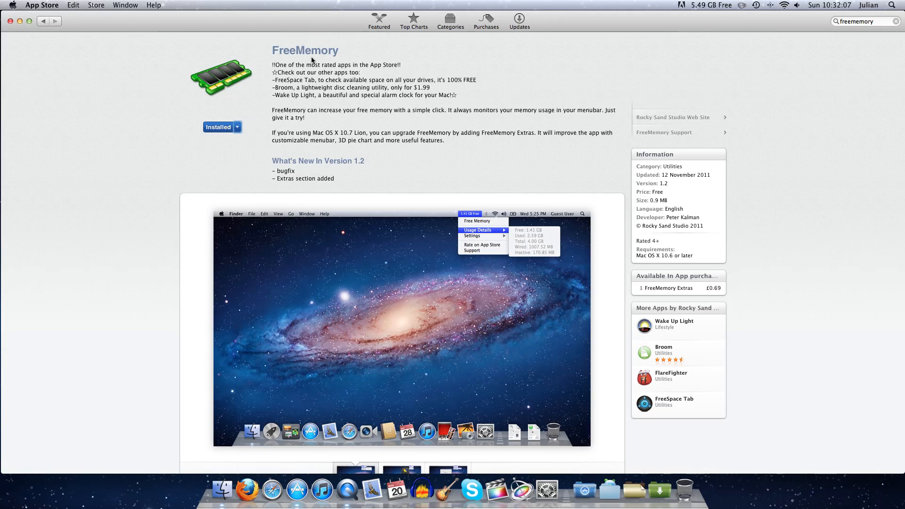
pyautogui.moveTo(315, 120)
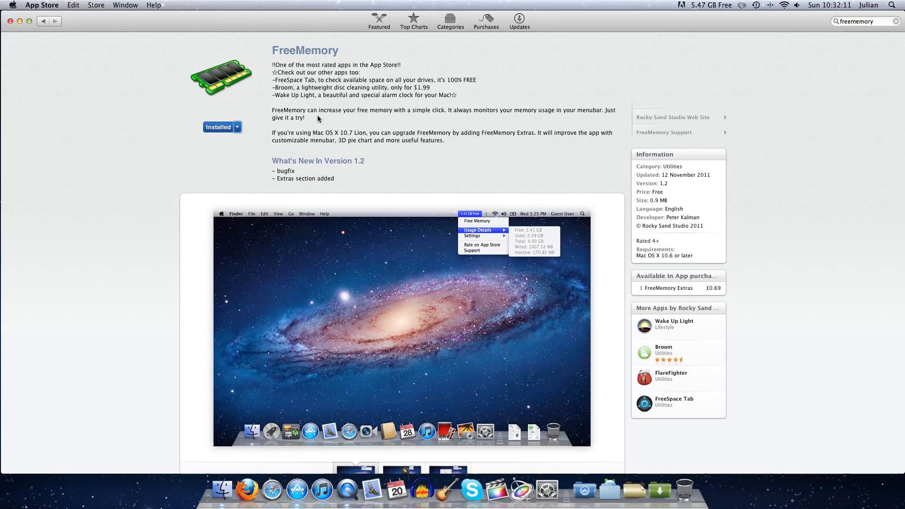
pyautogui.moveTo(598, 253)
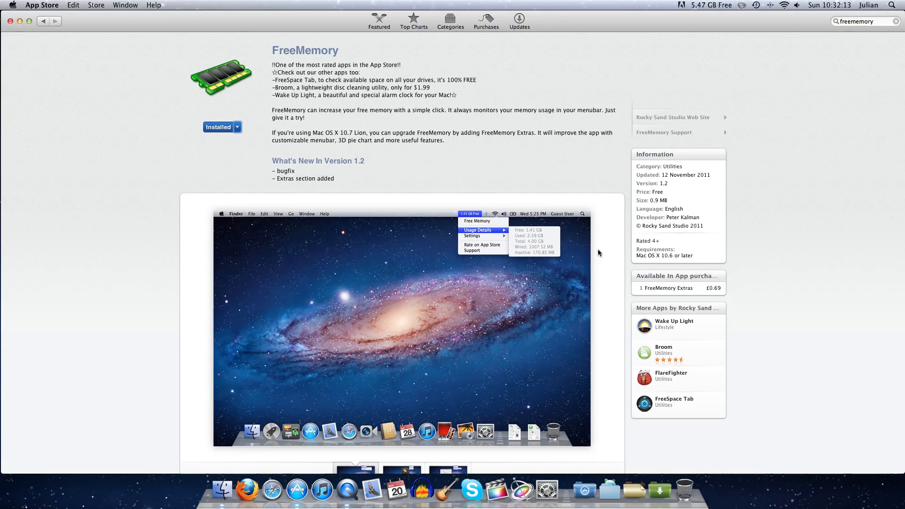
pyautogui.moveTo(739, 312)
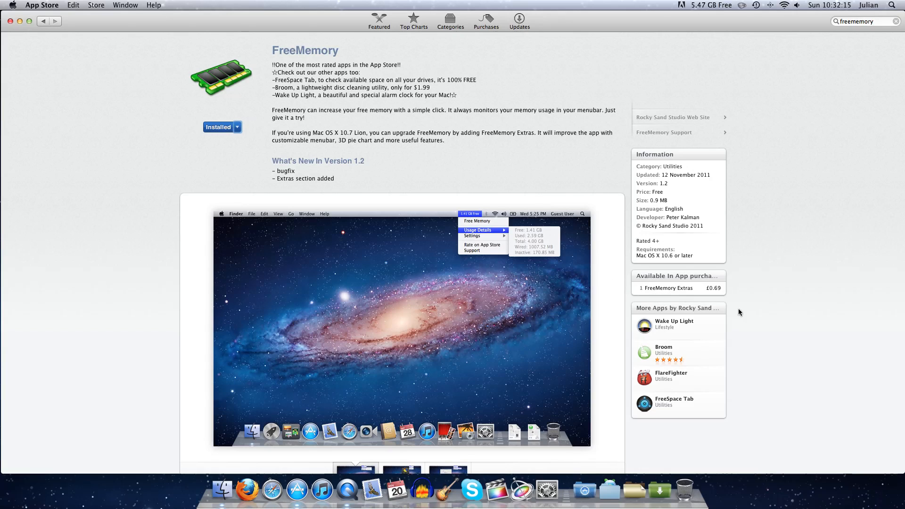
pyautogui.moveTo(685, 217)
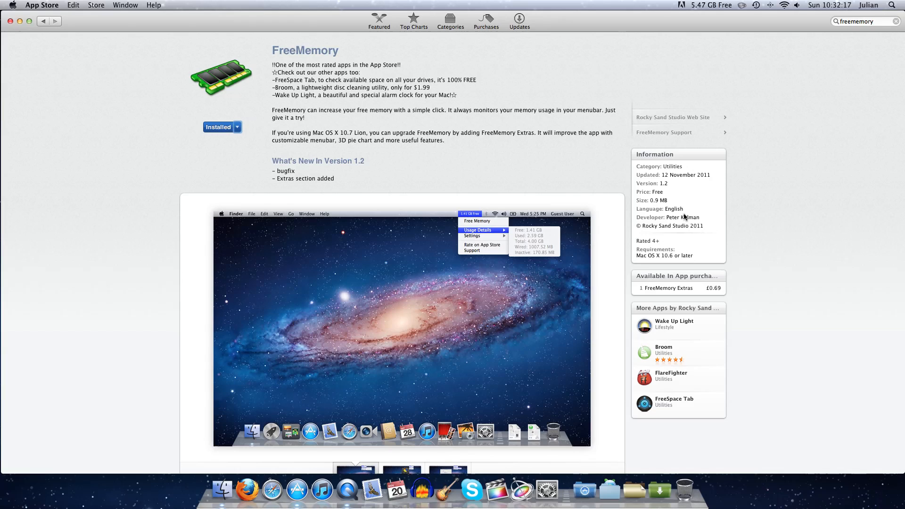
pyautogui.moveTo(665, 200)
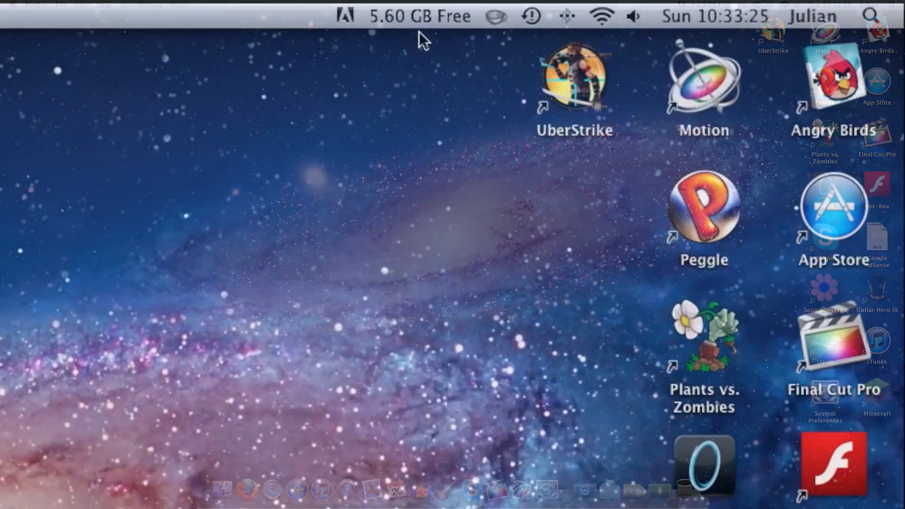
# - From the FreeMemory menu-bar item, review usage details and settings, then free unused RAM
pyautogui.click(420, 16)
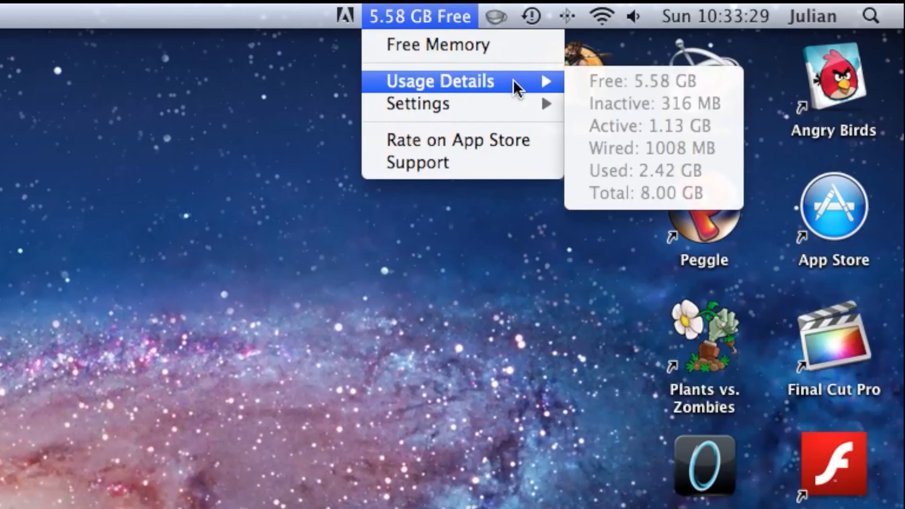
pyautogui.moveTo(557, 86)
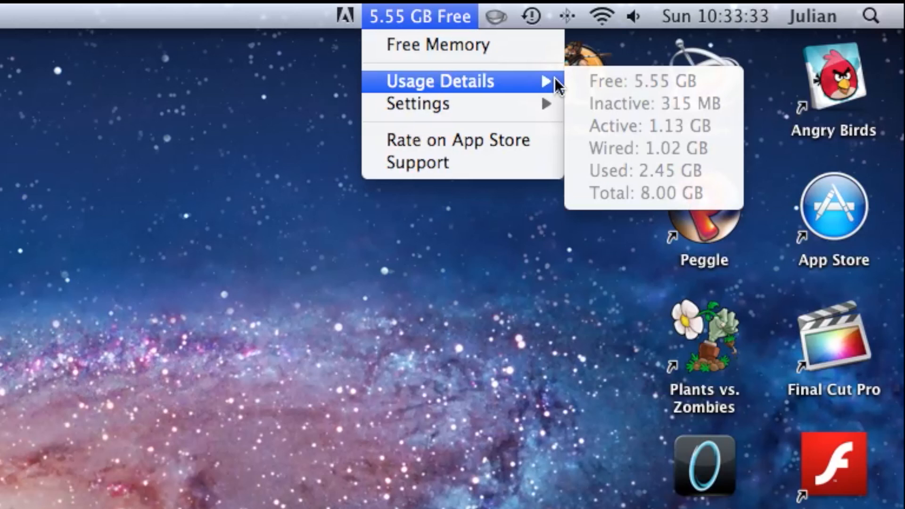
pyautogui.moveTo(547, 85)
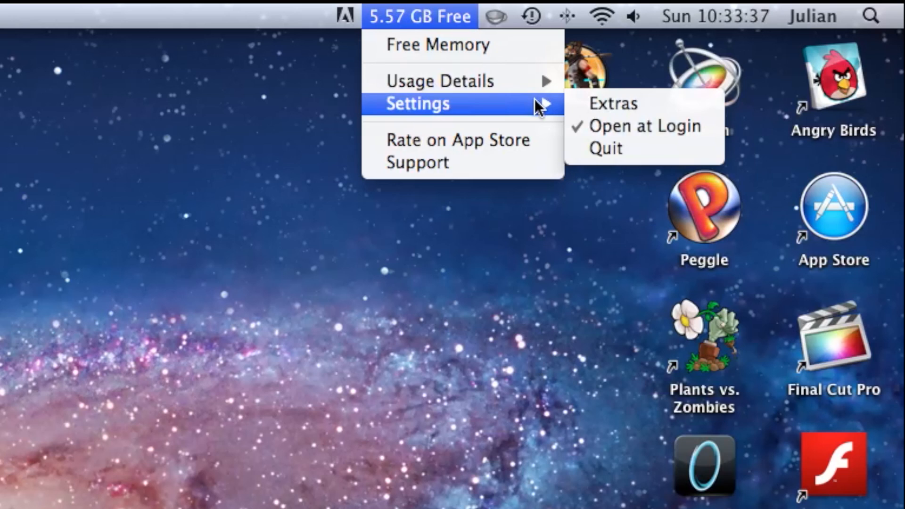
pyautogui.moveTo(528, 162)
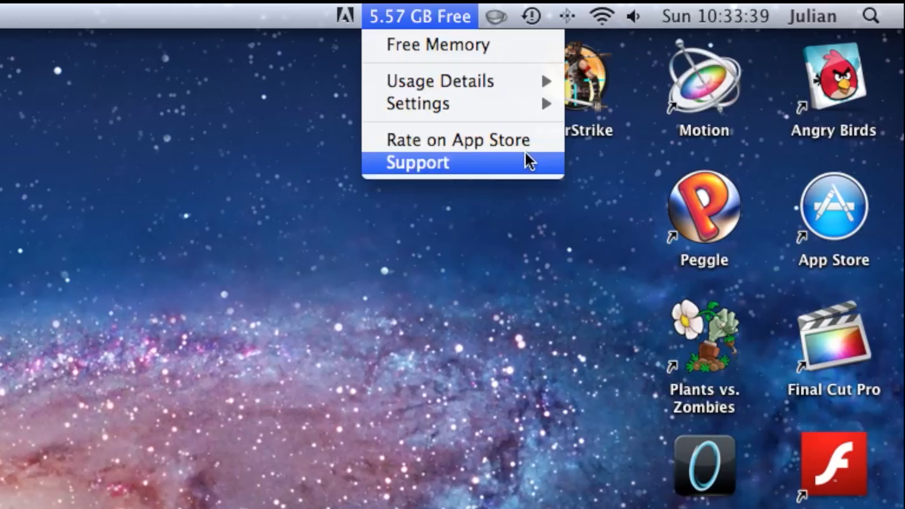
pyautogui.click(438, 44)
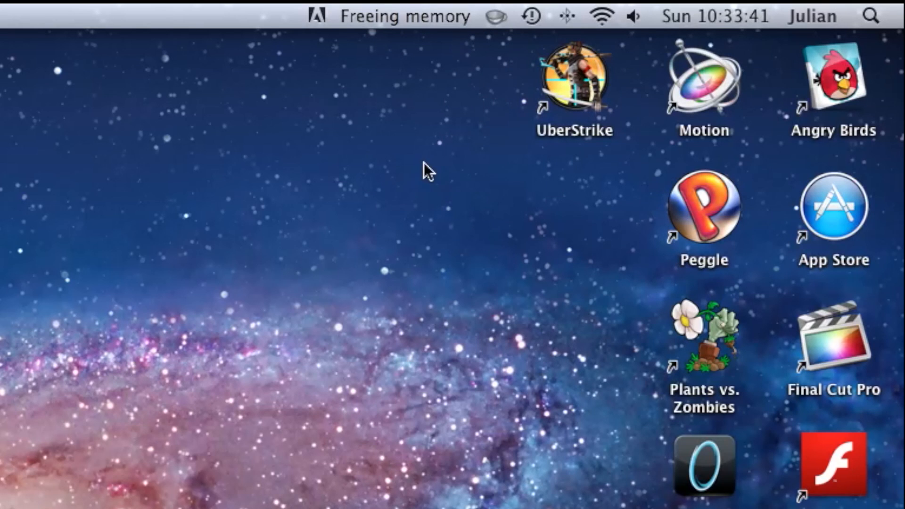